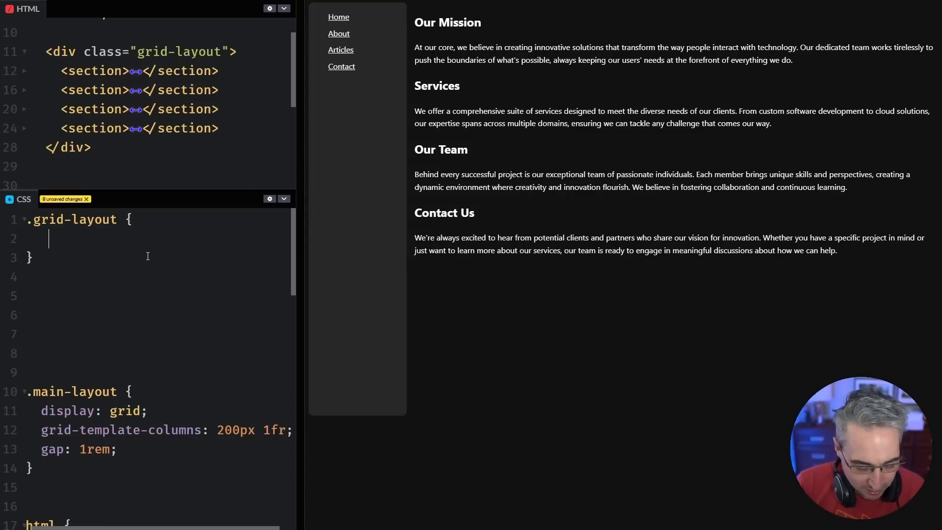
- Add display: grid to the .grid-layout rule
type("display: grid;")
type("gap: 1rem;")
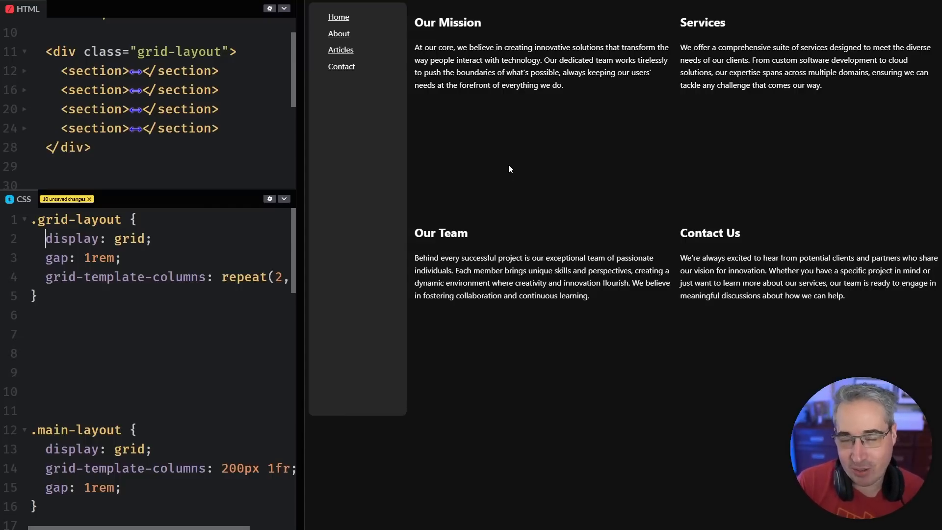
mouse_move(301, 288)
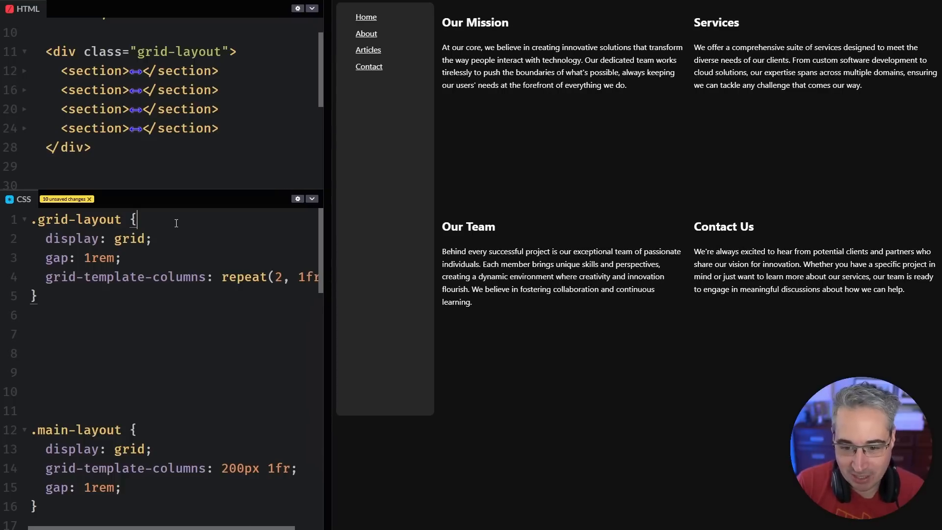
- Add outline: 3px solid chartreuse to the .grid-layout rule
type("outline:")
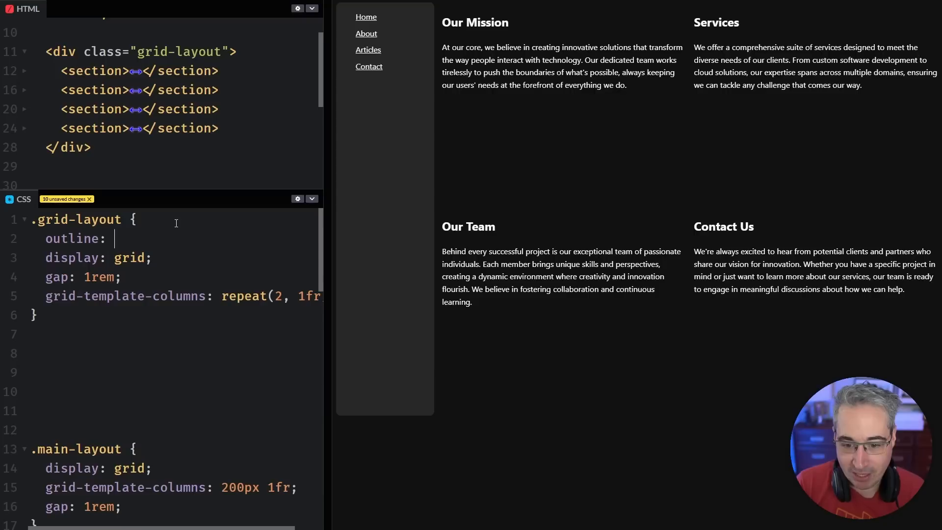
type("3px solid")
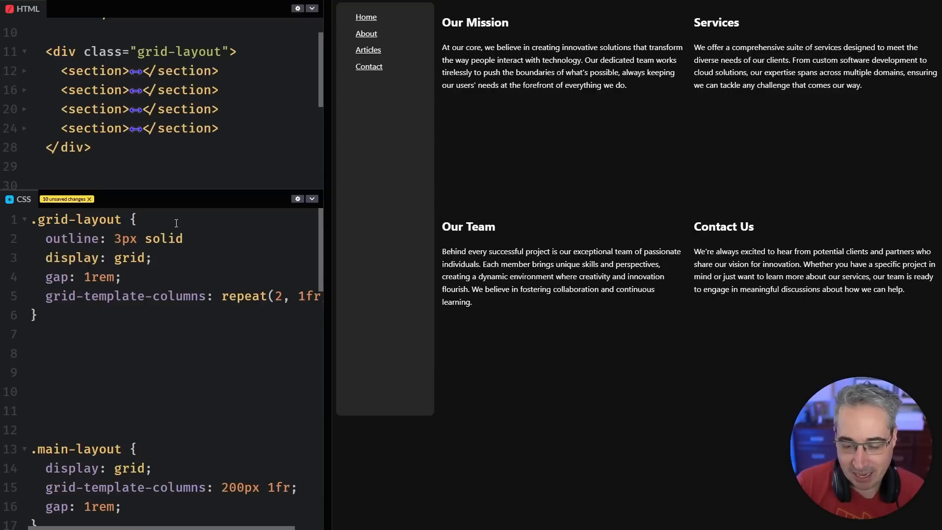
type("chartreuse;")
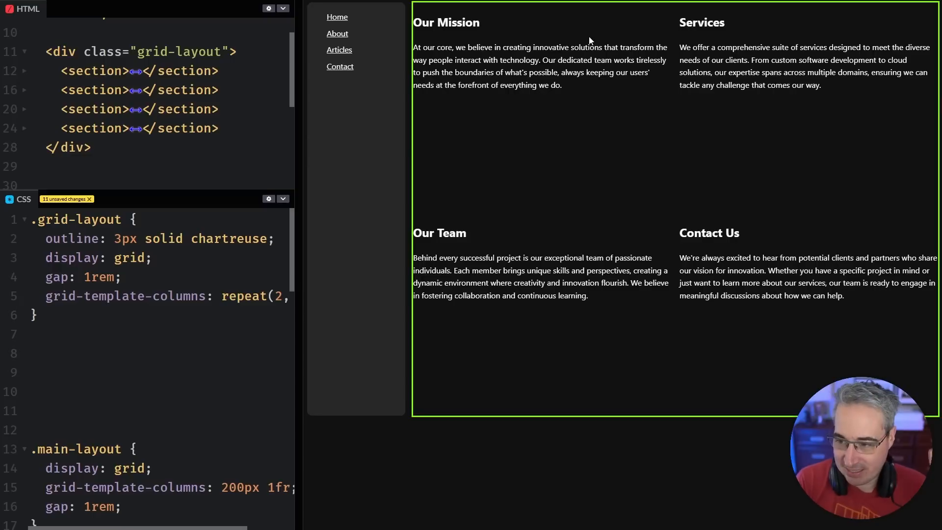
mouse_move(544, 419)
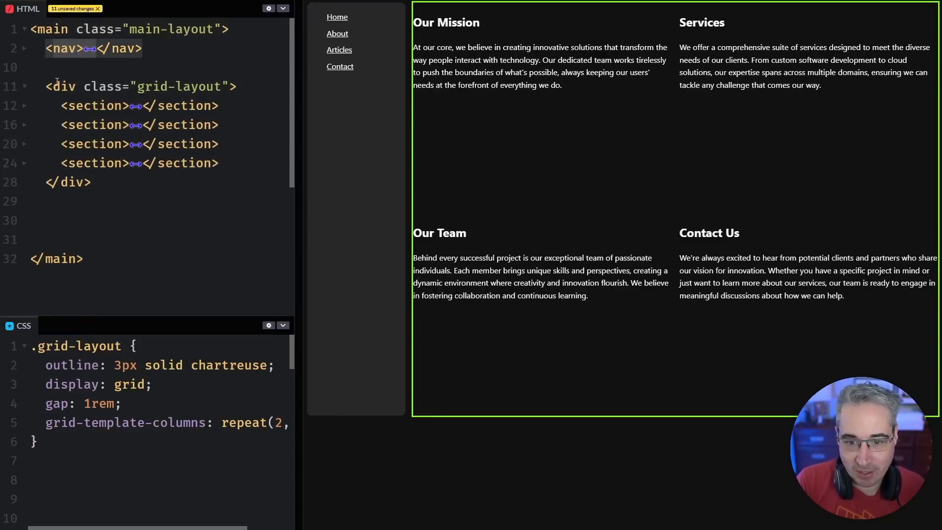
- Select the main-layout class name in the HTML markup
double_click(172, 30)
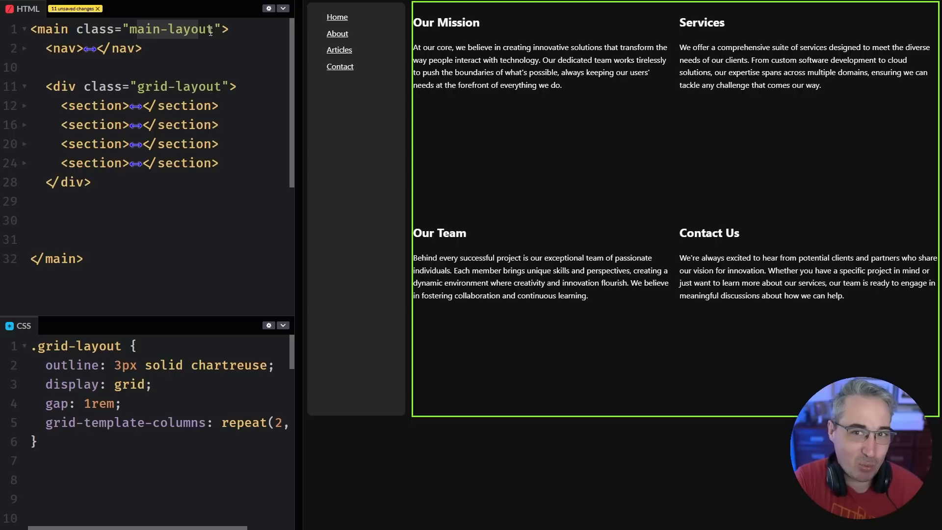
mouse_move(383, 109)
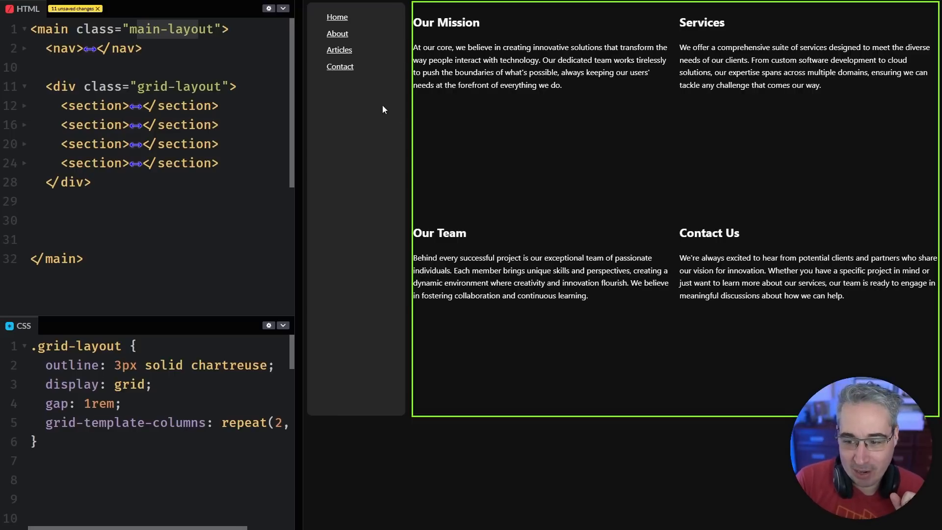
mouse_move(389, 400)
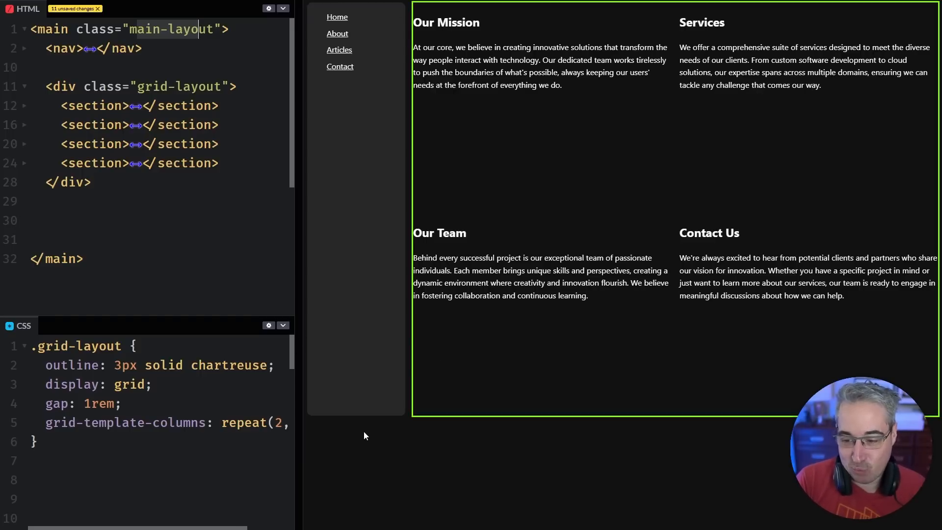
mouse_move(652, 213)
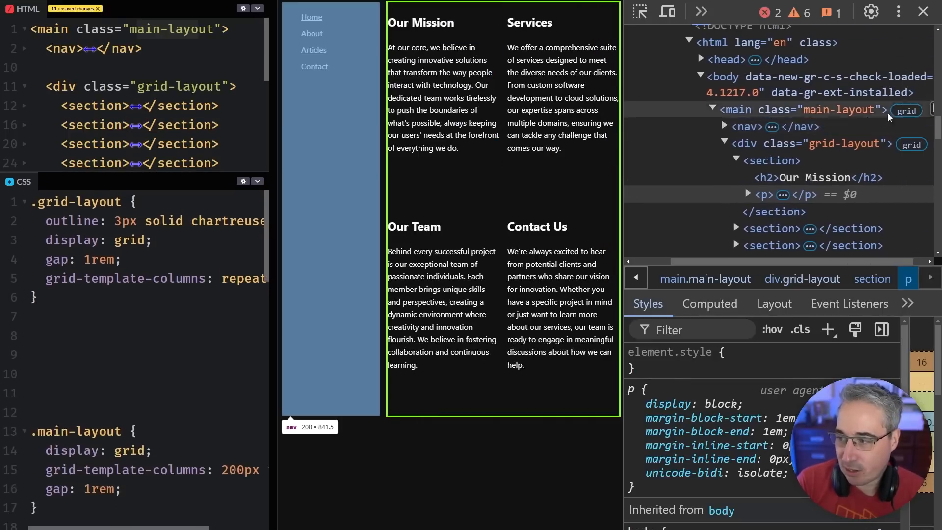
- Select the div.grid-layout node in DevTools to show its grid overlay
left_click(814, 143)
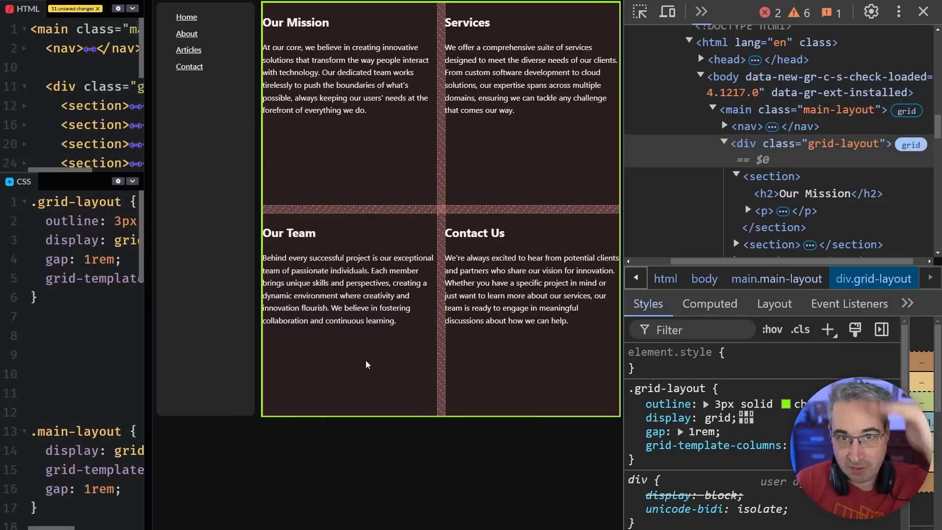
mouse_move(378, 371)
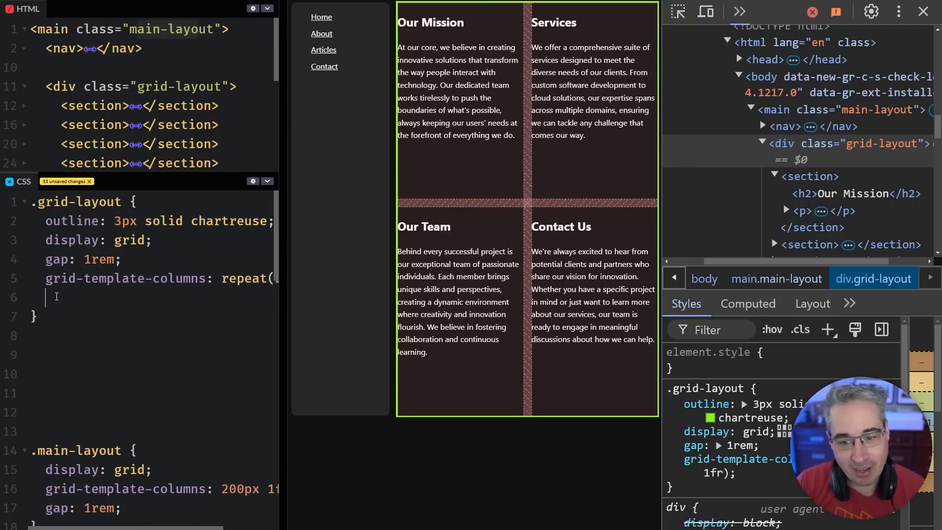
- Add an align-content: start declaration to the .grid-layout rule
type("ali")
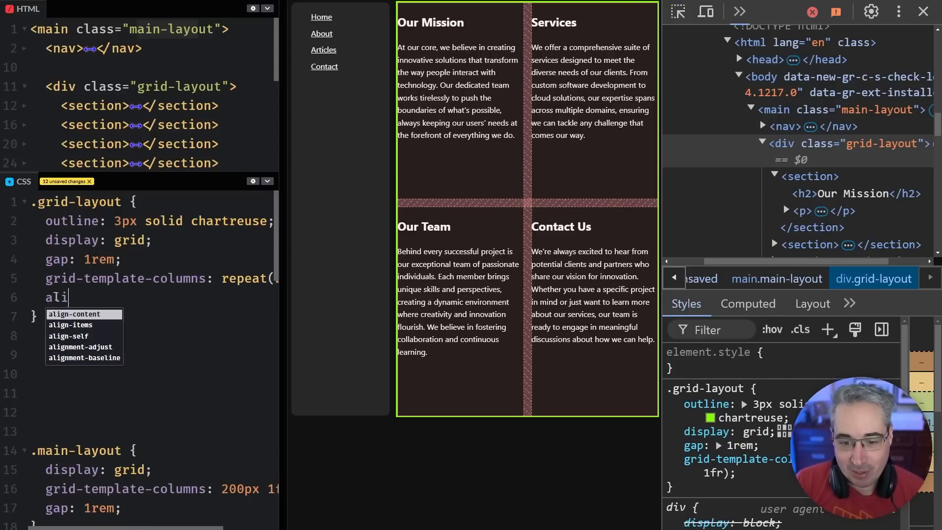
type("align-content: c")
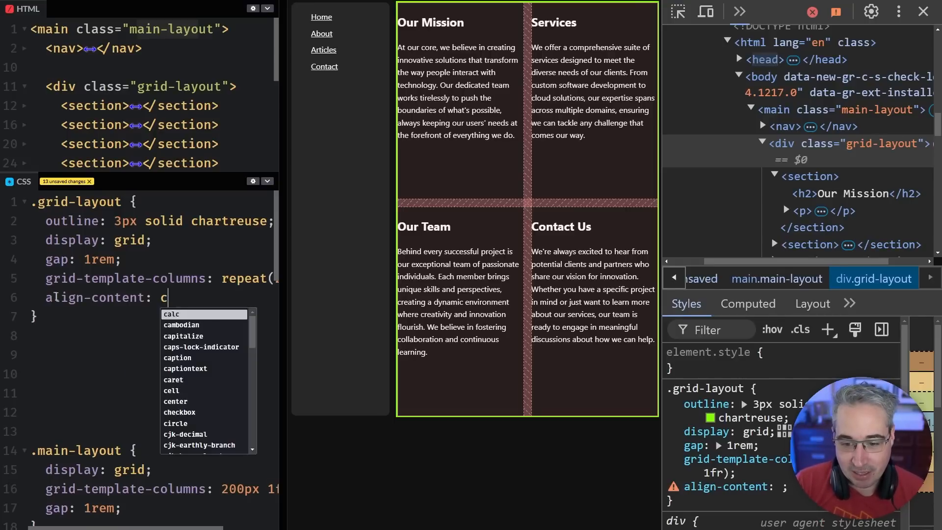
type("start;")
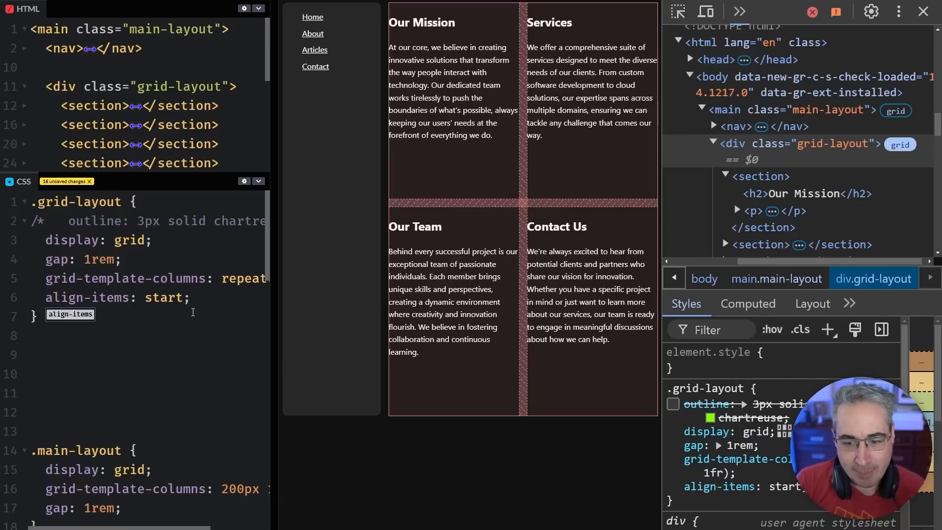
- Change the align-content value from start to center
double_click(163, 297)
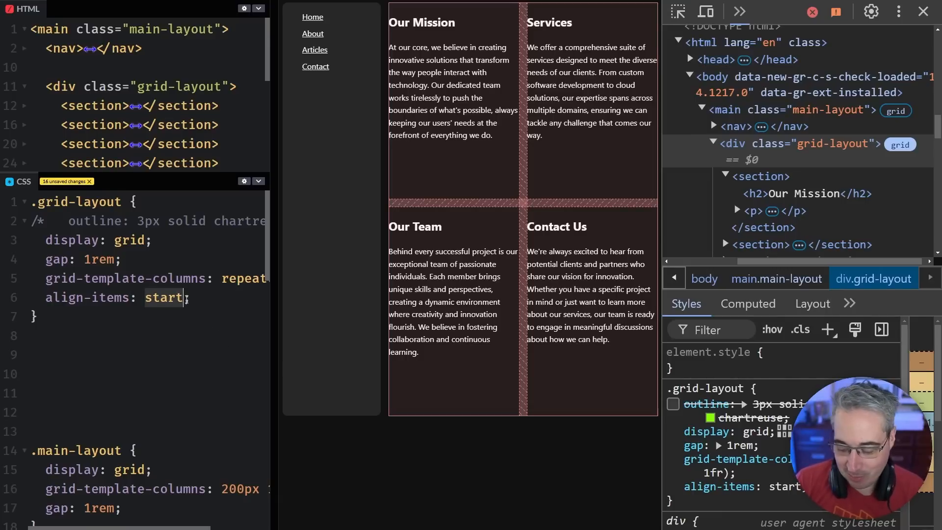
type("center;")
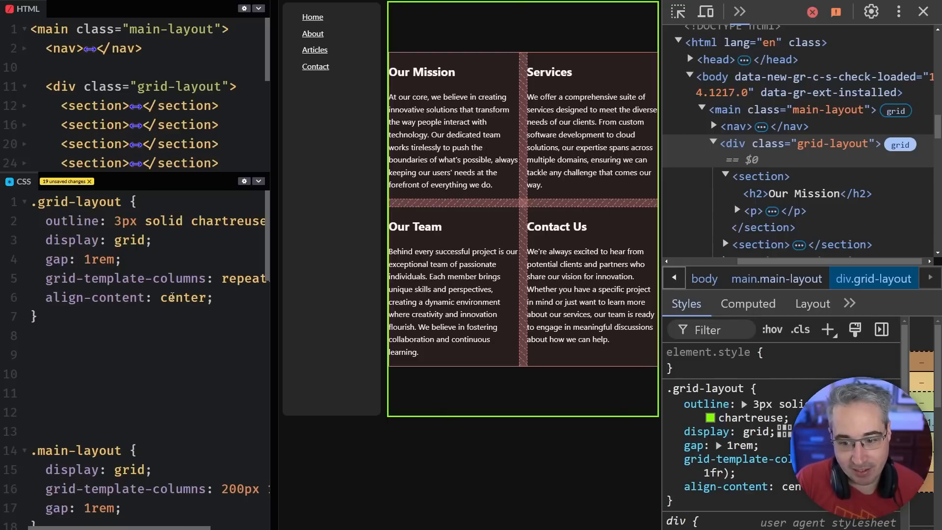
- Change the align-content value back to start
type("start")
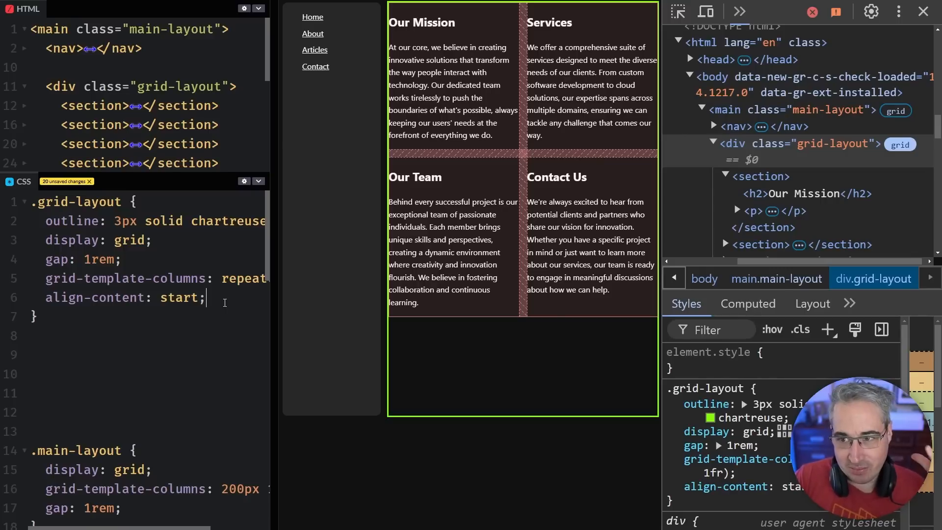
mouse_move(532, 169)
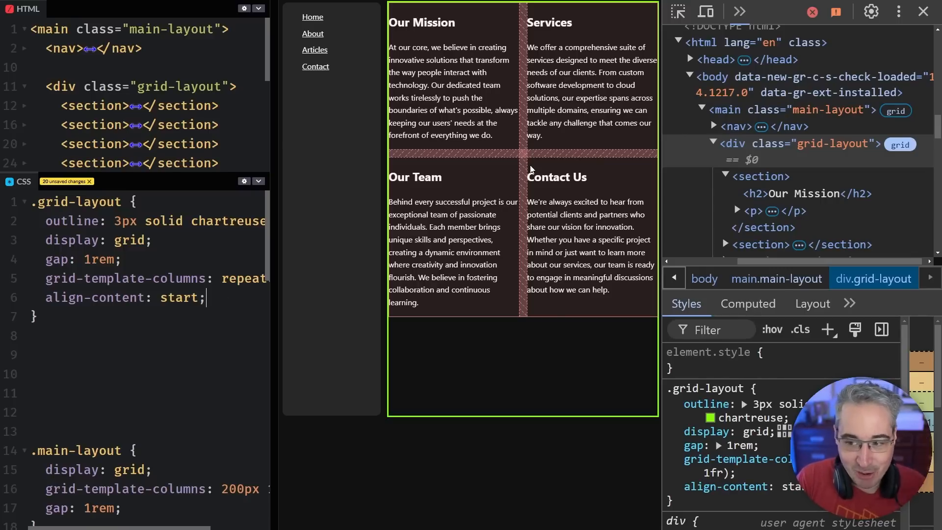
mouse_move(473, 349)
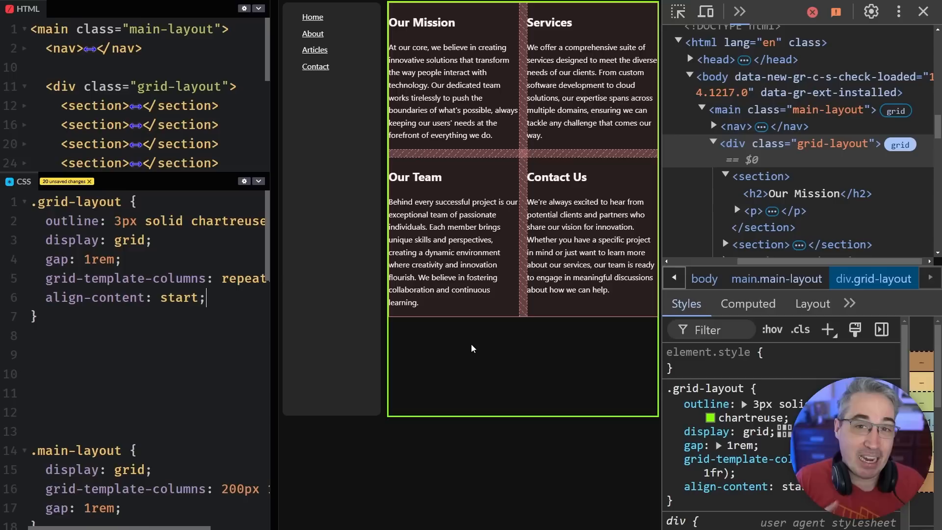